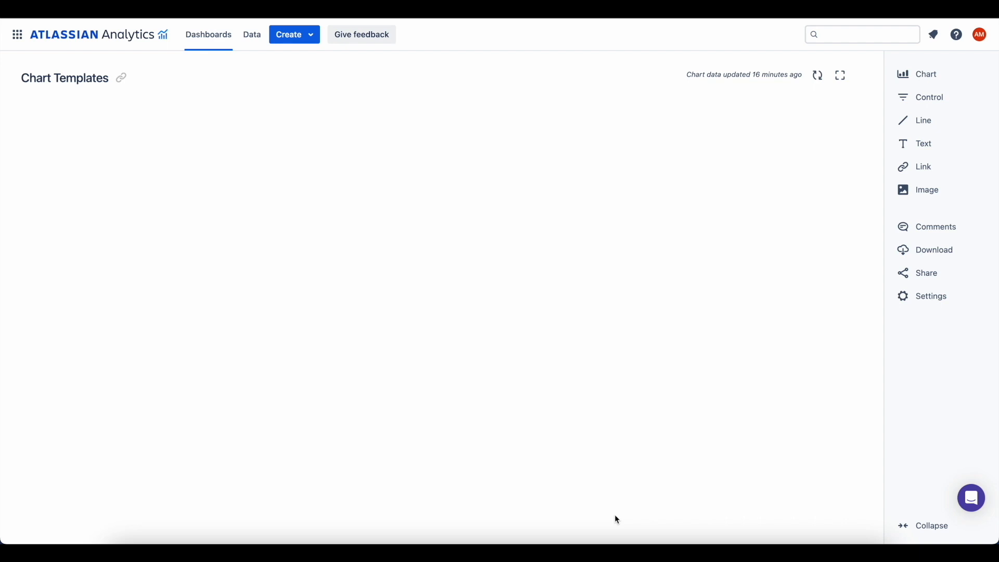
pyautogui.moveTo(526, 392)
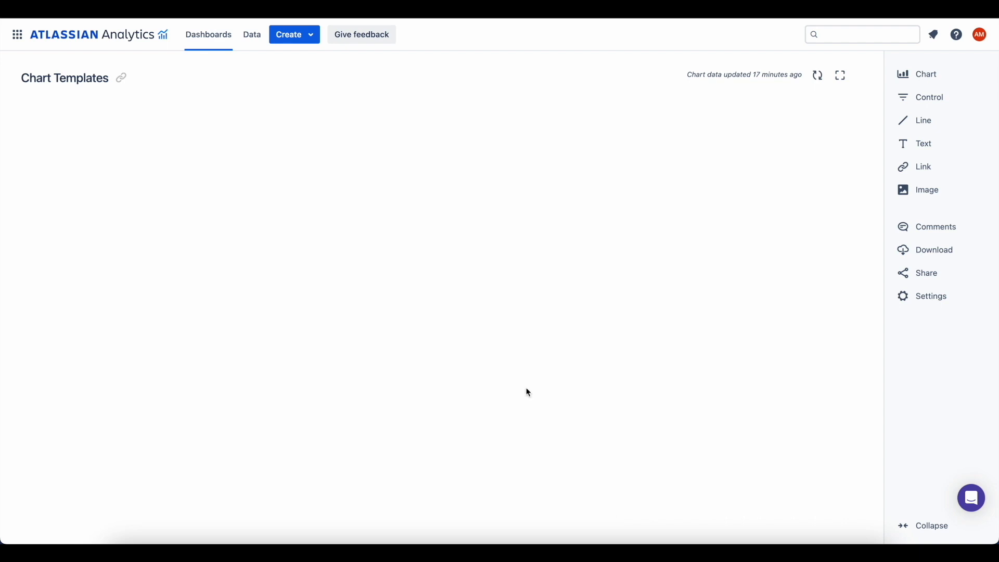
pyautogui.moveTo(625, 370)
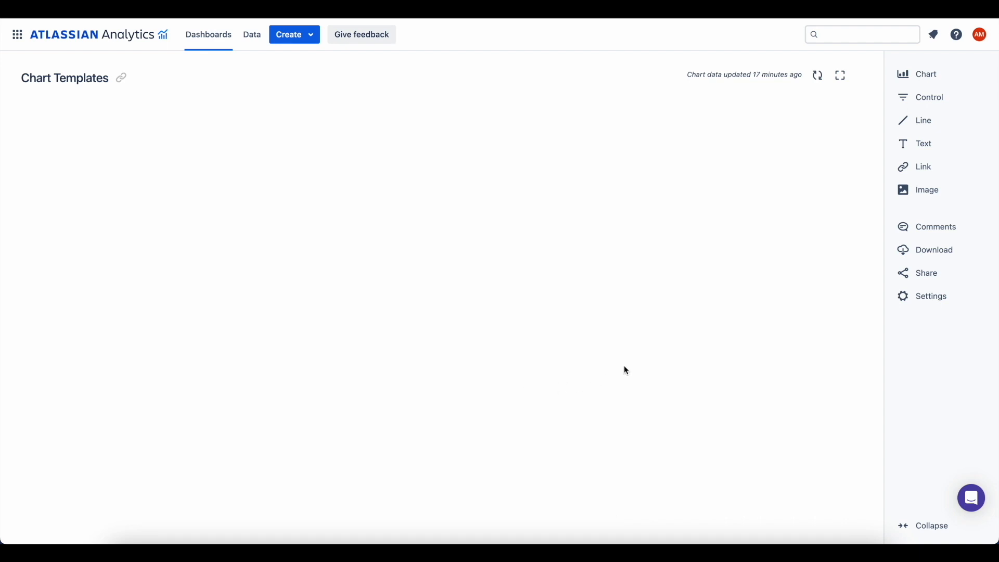
pyautogui.moveTo(915, 88)
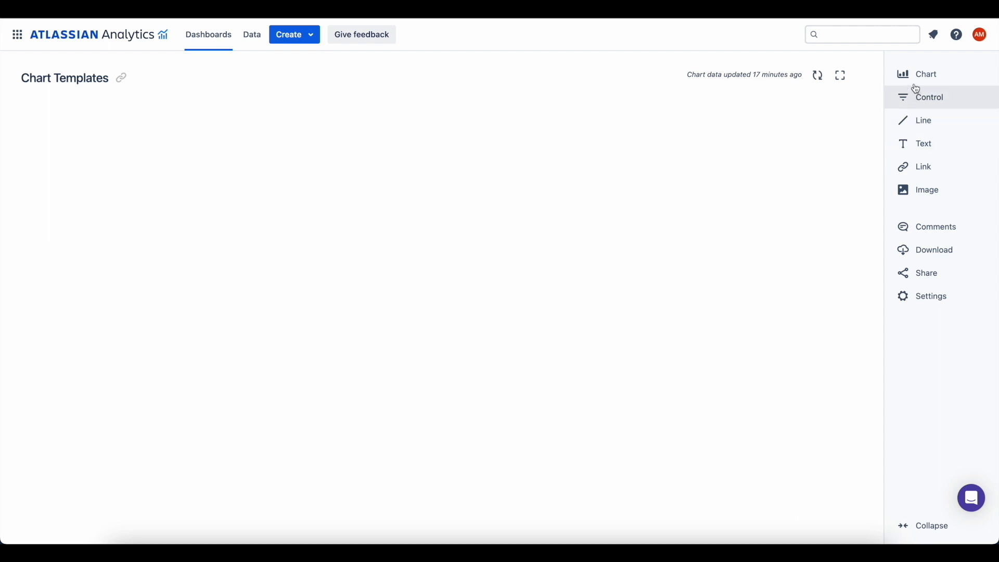
# Step: Browse the chart templates, filter them to Jira products, and select Project progress
pyautogui.click(926, 74)
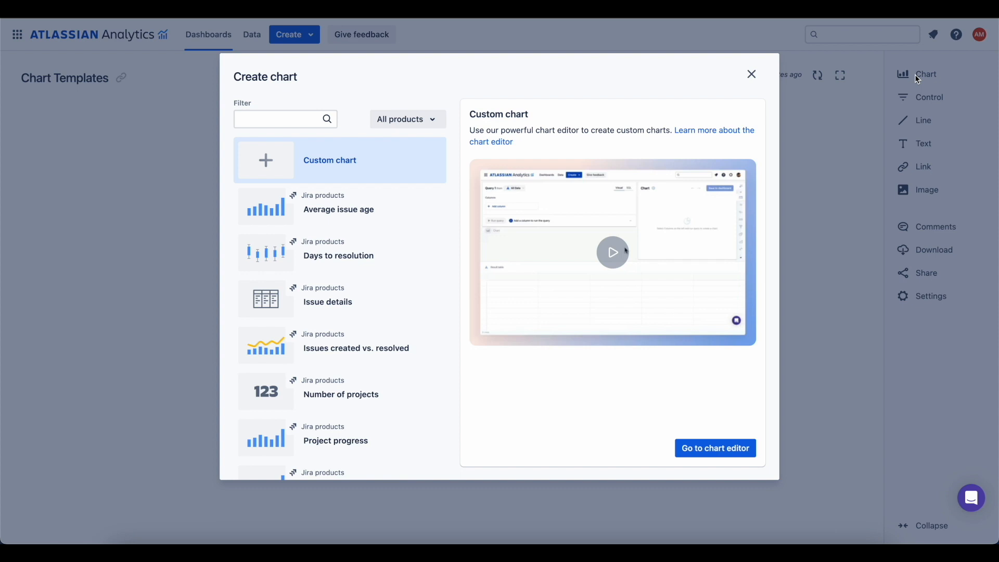
pyautogui.moveTo(522, 188)
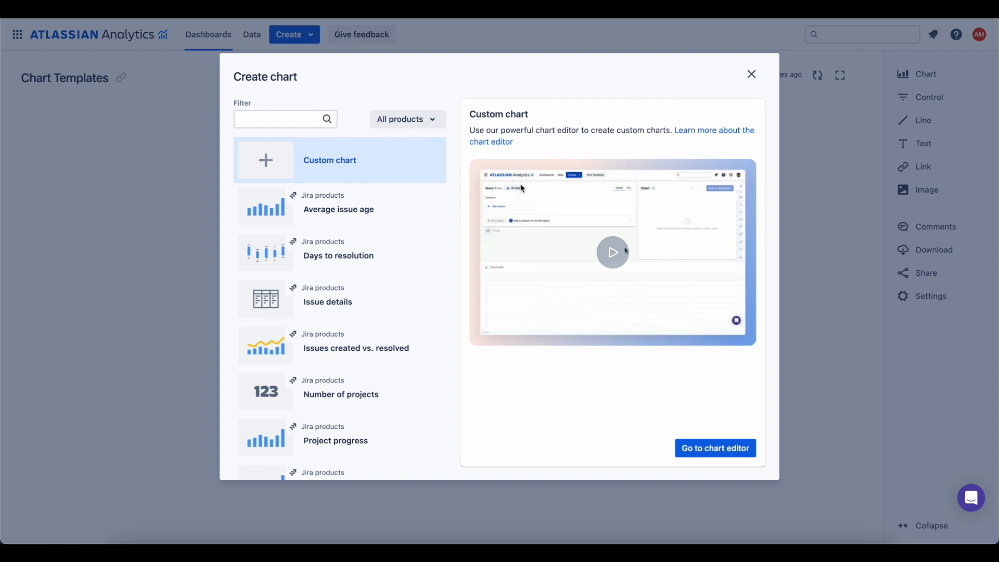
pyautogui.scroll(-3)
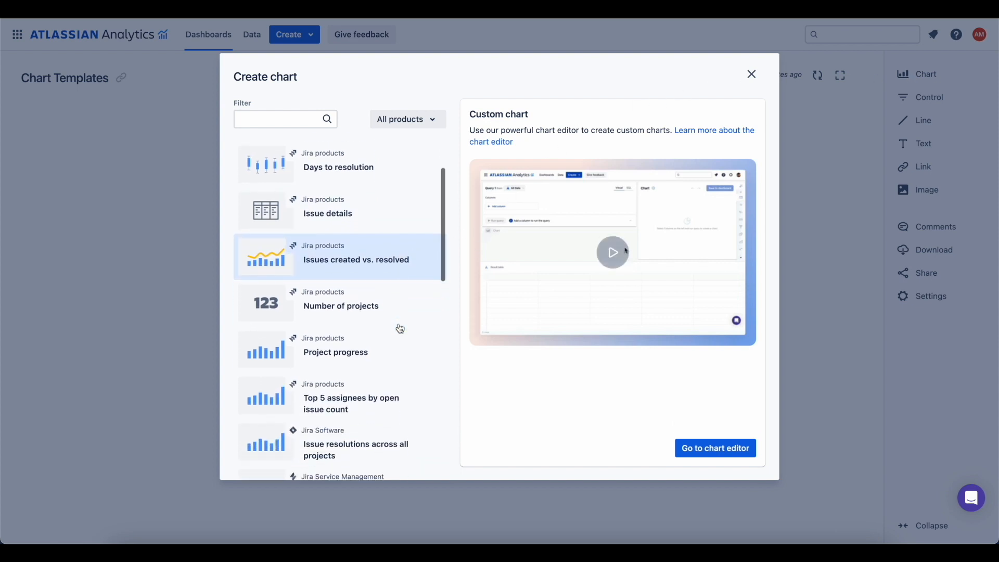
pyautogui.scroll(-3)
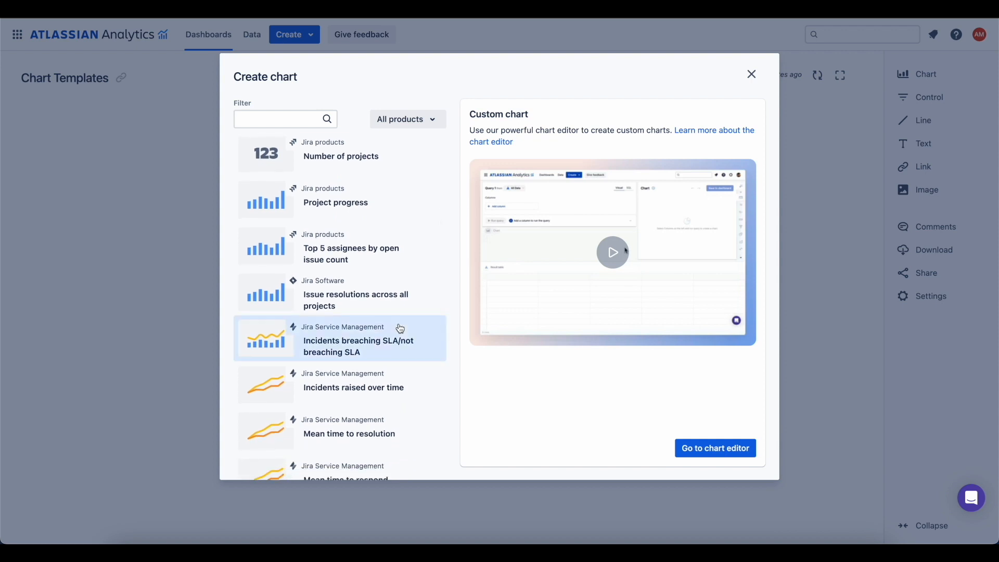
pyautogui.moveTo(438, 138)
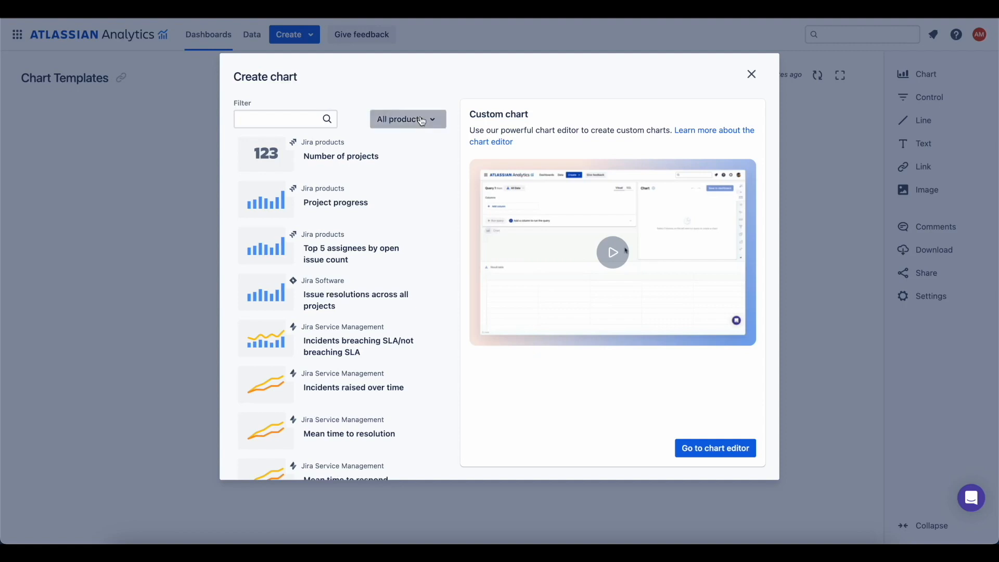
pyautogui.click(407, 119)
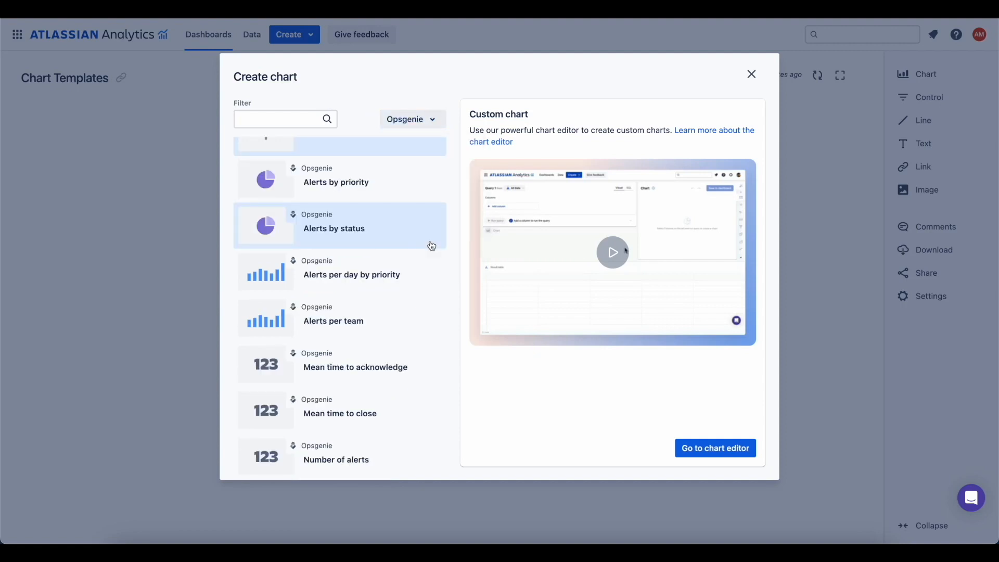
pyautogui.moveTo(386, 238)
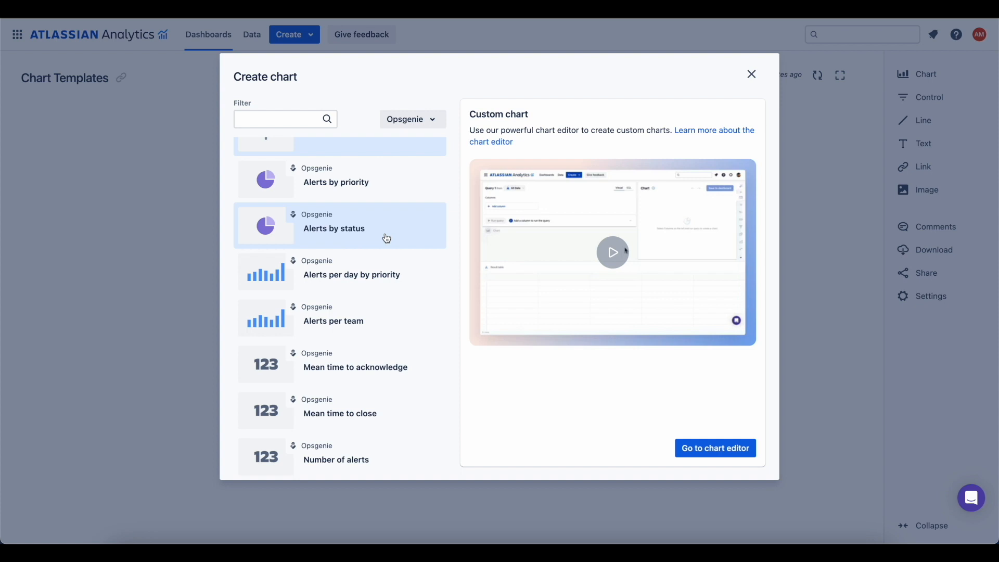
pyautogui.moveTo(412, 119)
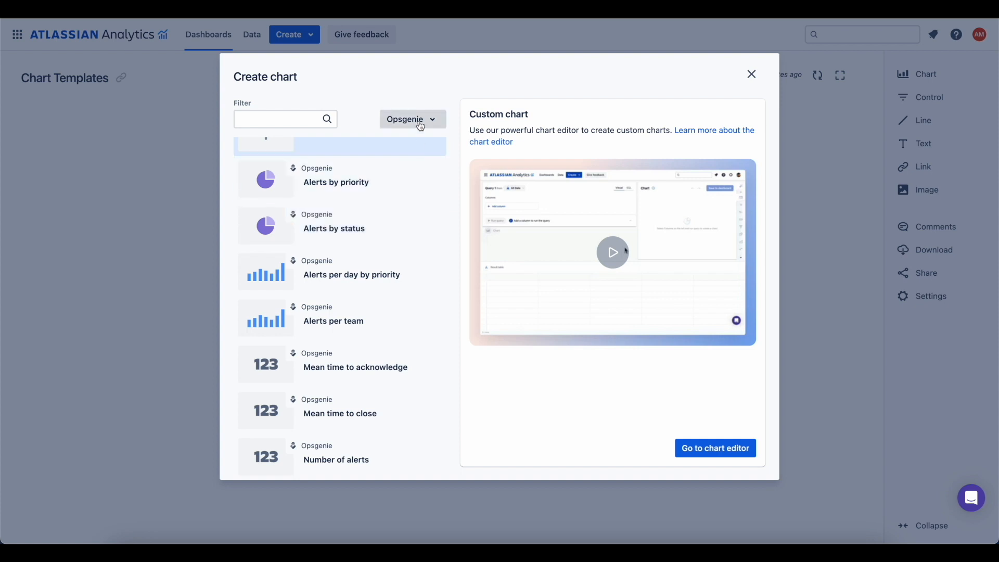
pyautogui.click(411, 119)
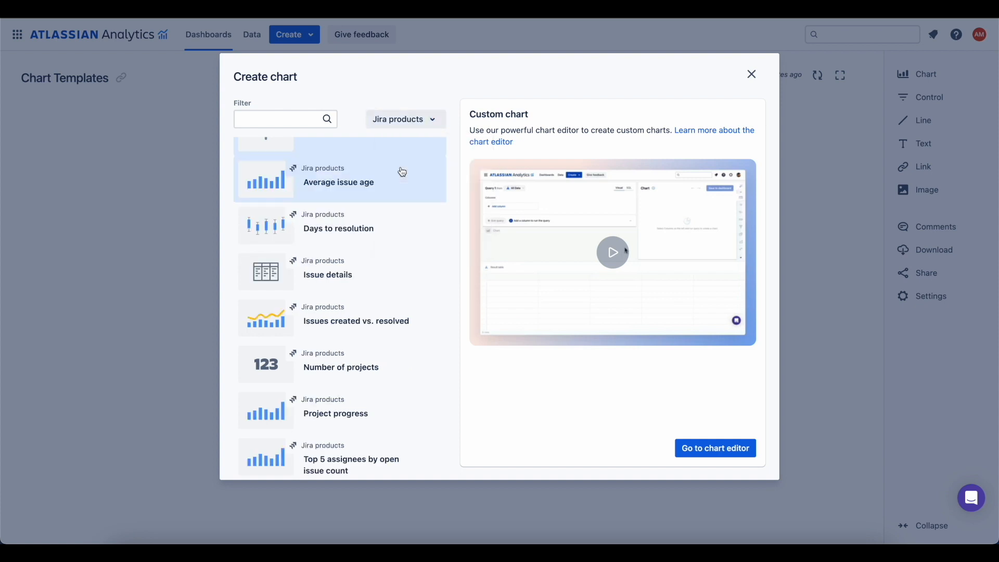
pyautogui.click(334, 412)
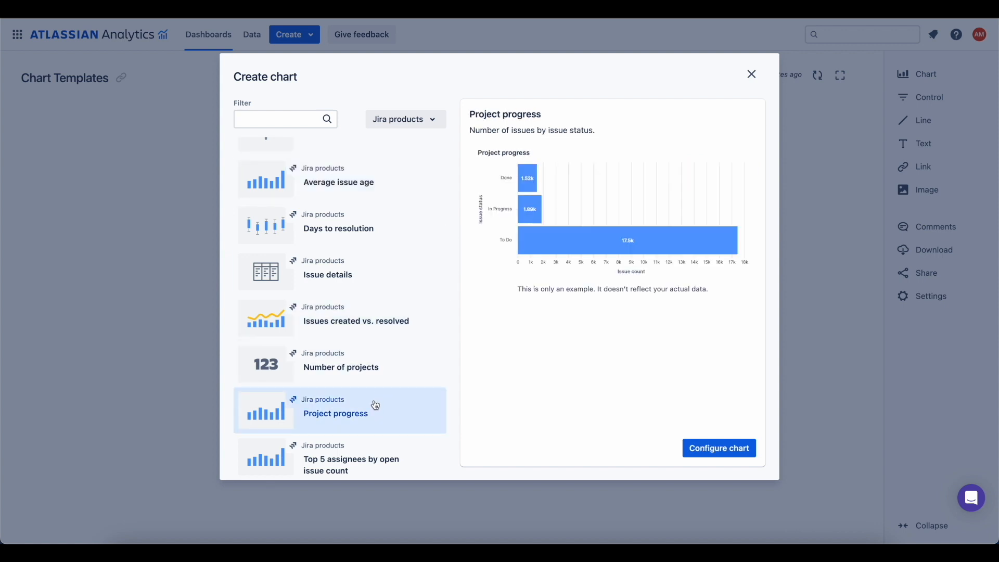
pyautogui.moveTo(719, 448)
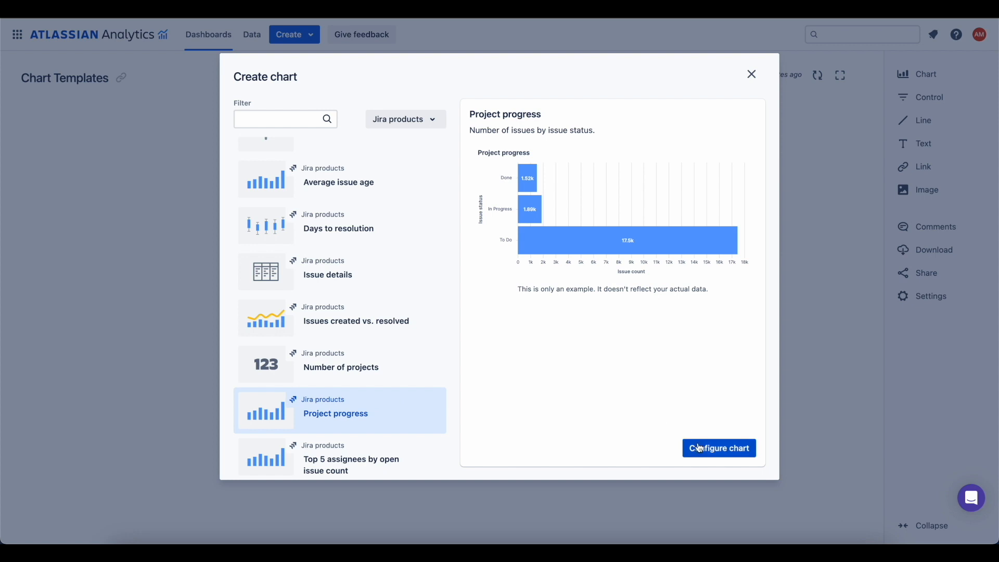
# Step: Configure Project progress with All Atlassian data on the Chart Templates dashboard and create it
pyautogui.click(718, 448)
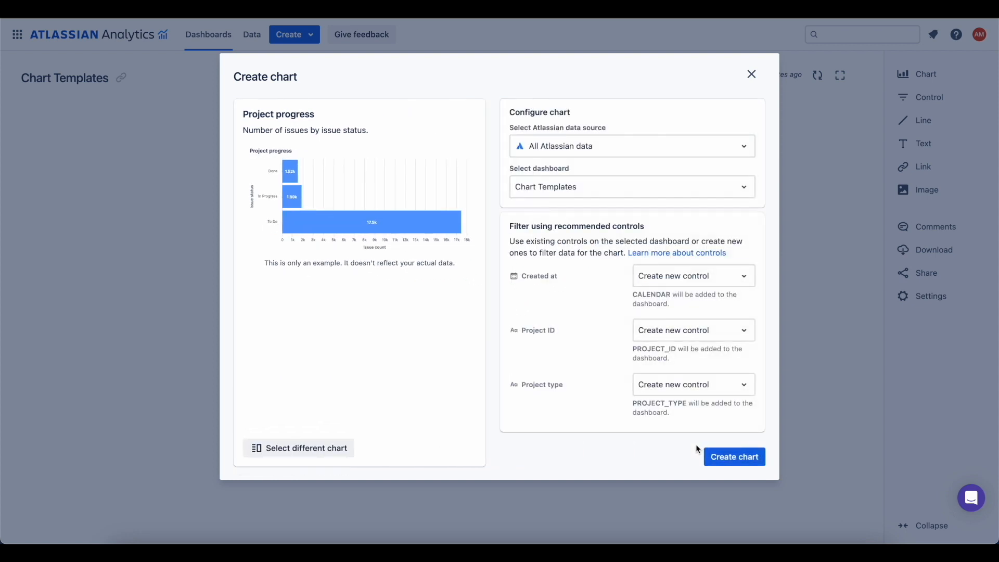
pyautogui.moveTo(689, 202)
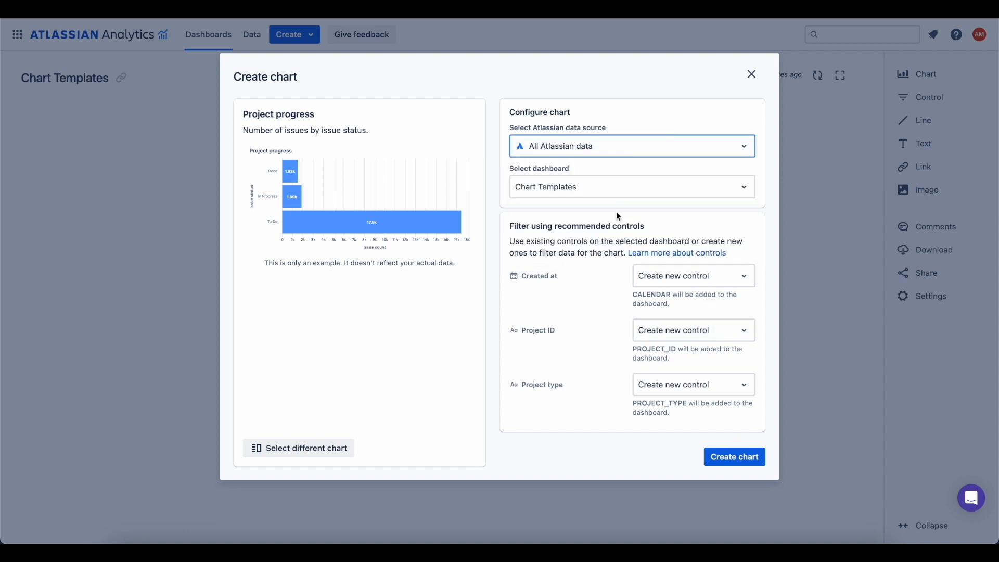
pyautogui.moveTo(602, 187)
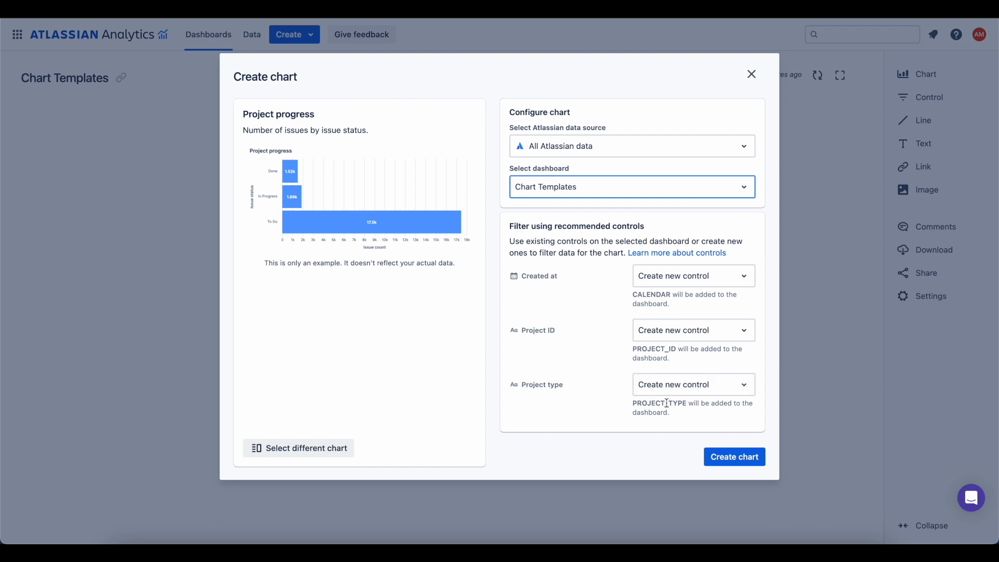
pyautogui.click(734, 457)
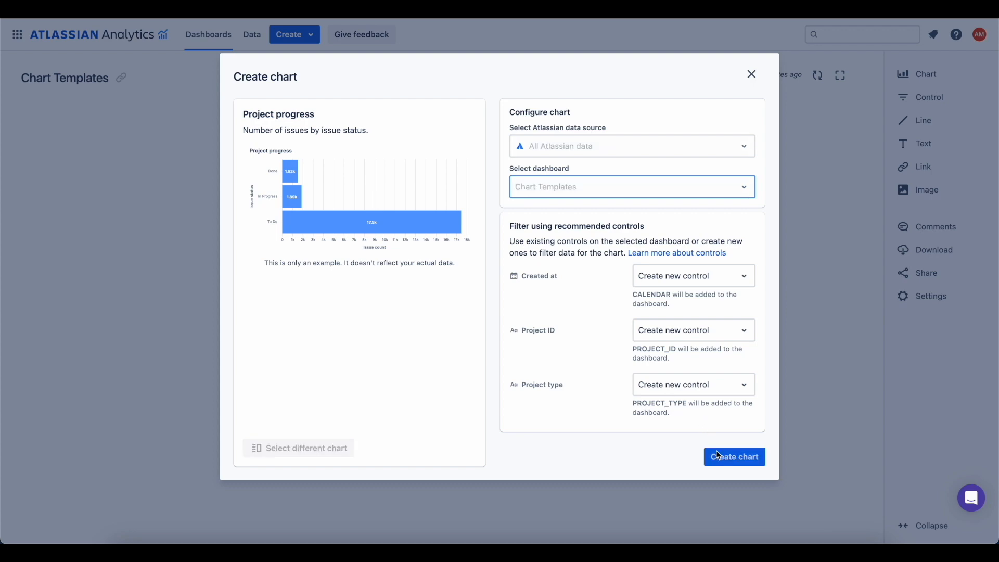
# Step: Add the Project progress chart to the Chart Templates dashboard
pyautogui.click(734, 456)
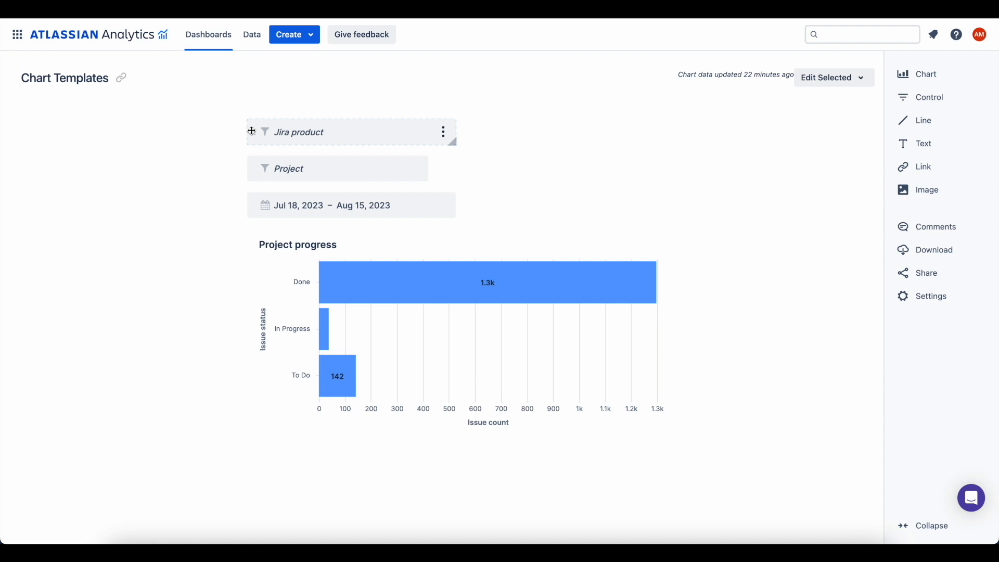
pyautogui.moveTo(324, 317)
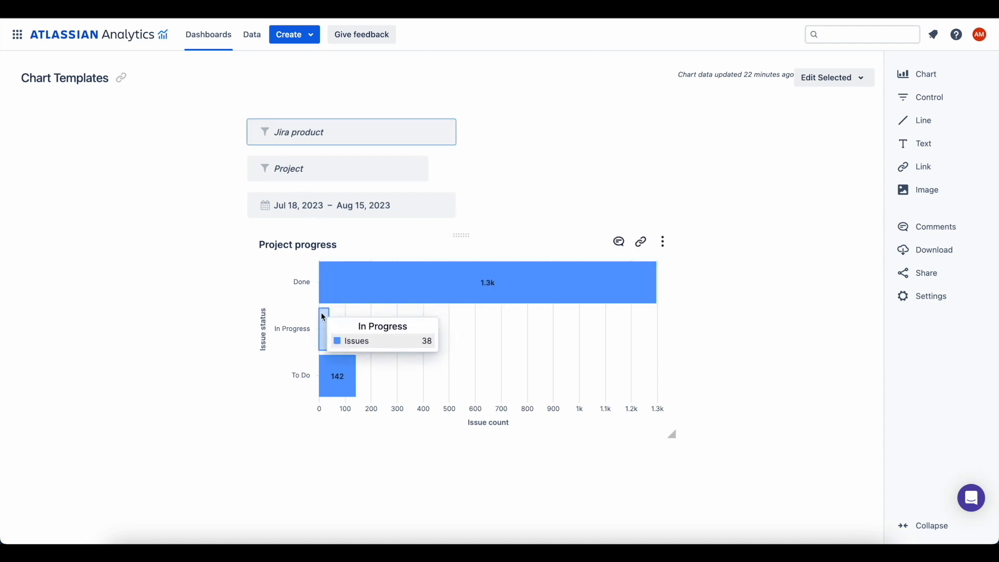
pyautogui.moveTo(337, 375)
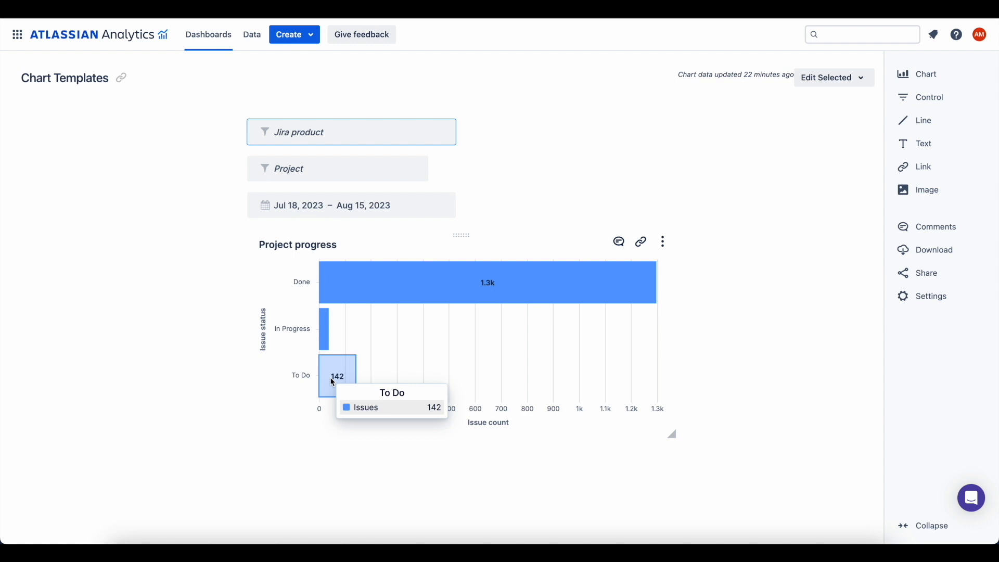
pyautogui.moveTo(327, 220)
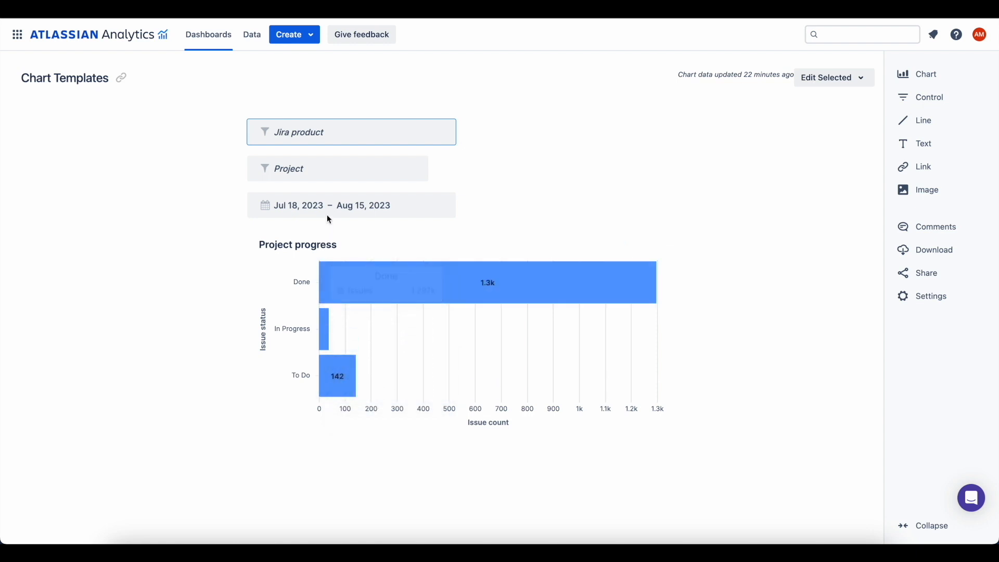
pyautogui.moveTo(352, 139)
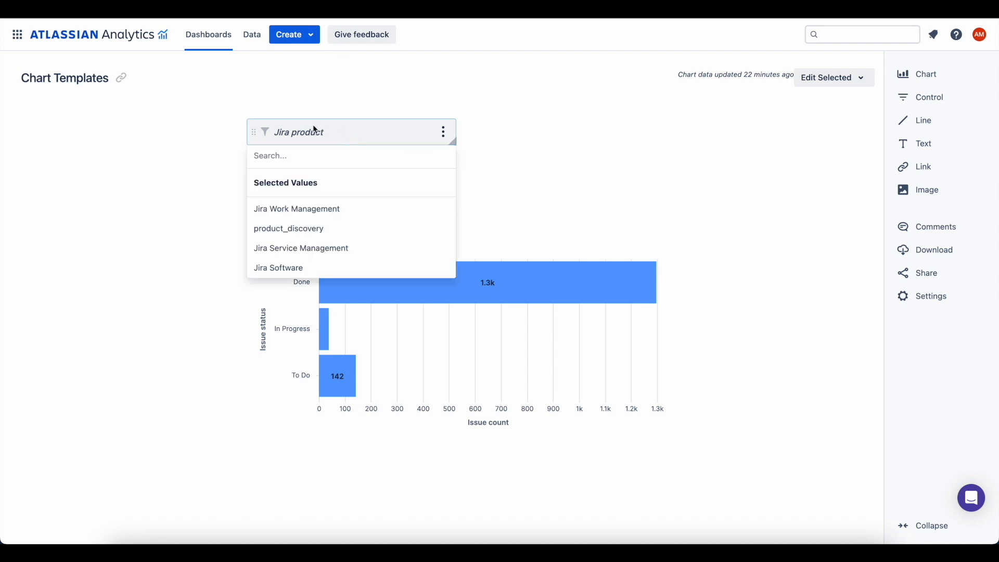
# Step: Set the Jira product filter to Jira Software, then open the date range control
pyautogui.click(277, 267)
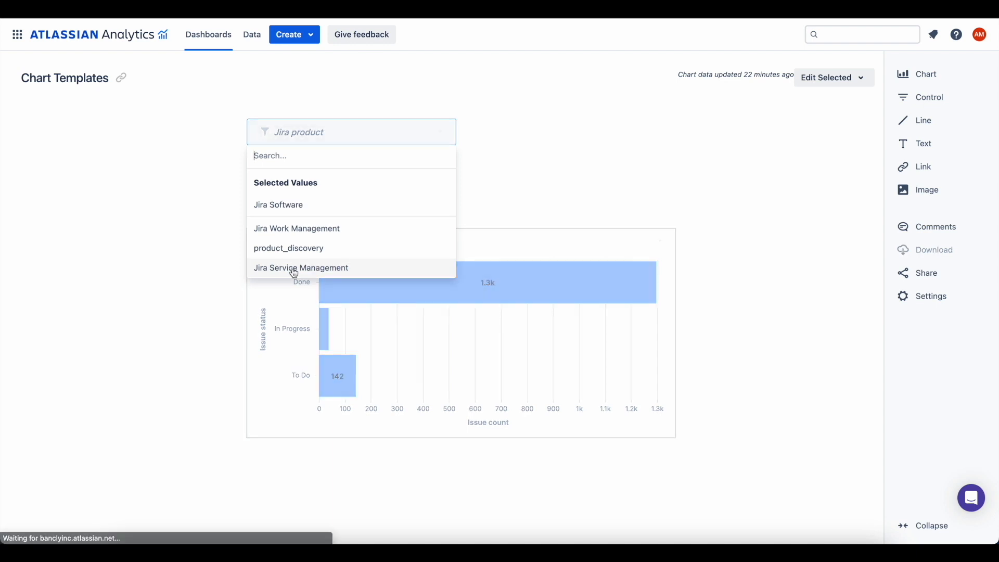
pyautogui.click(278, 204)
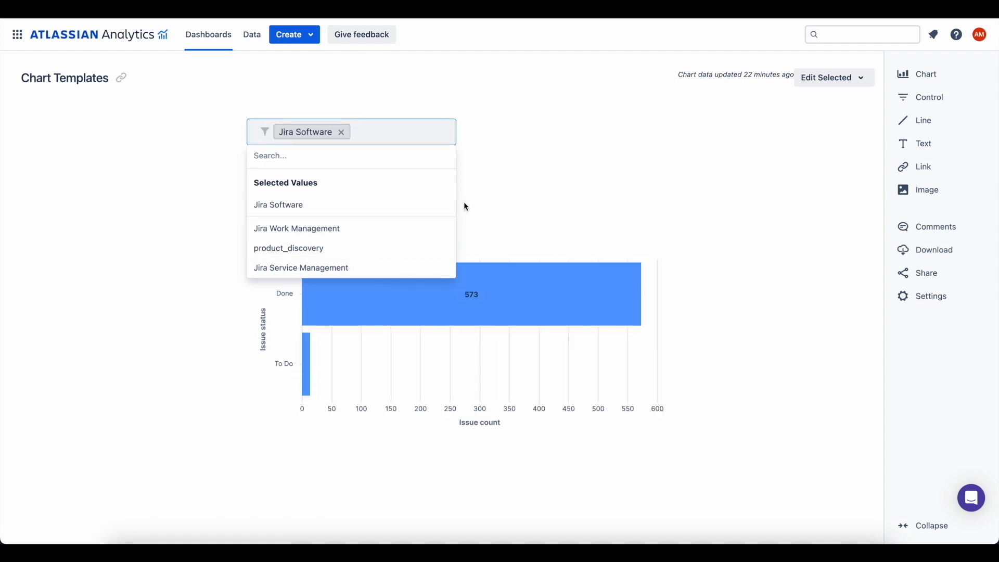
pyautogui.click(475, 194)
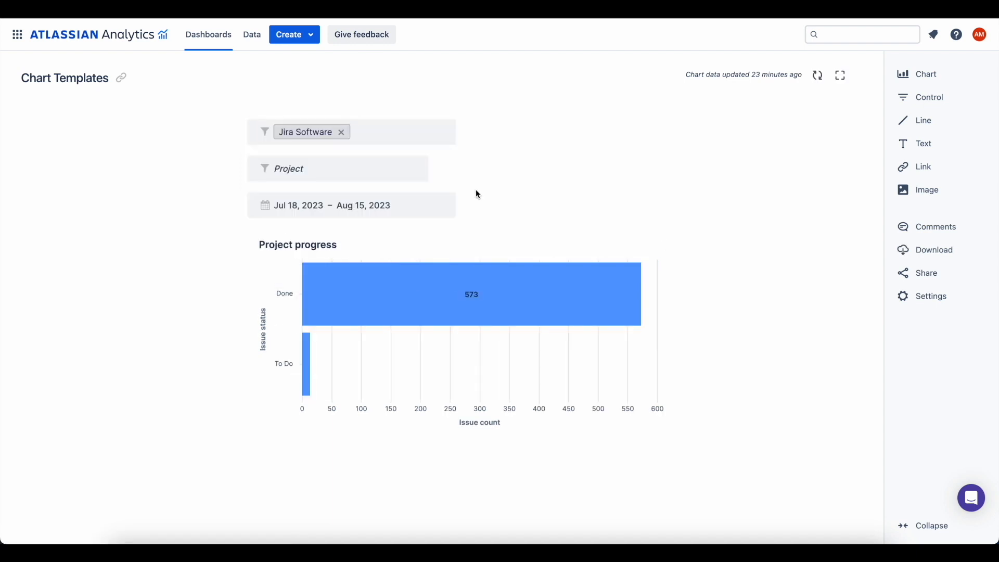
pyautogui.moveTo(343, 218)
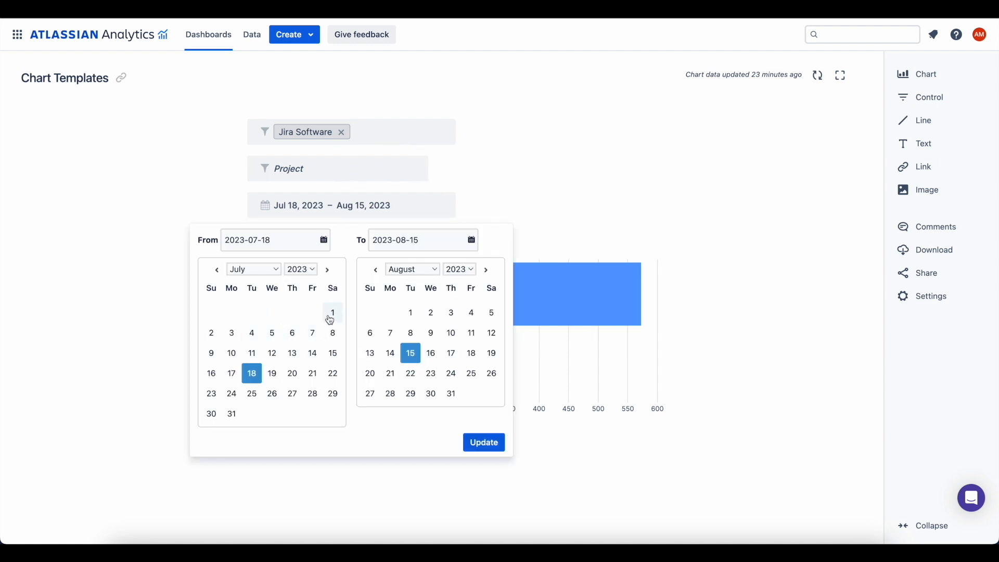
# Step: Change the dashboard date range to Jul 15–Aug 15, 2023 and open the chart's options
pyautogui.click(332, 312)
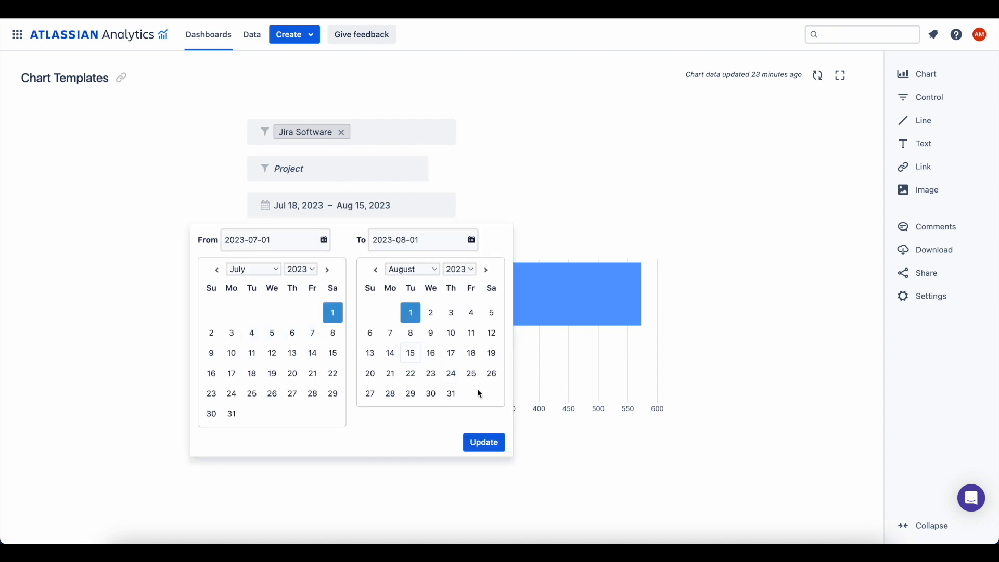
pyautogui.click(483, 443)
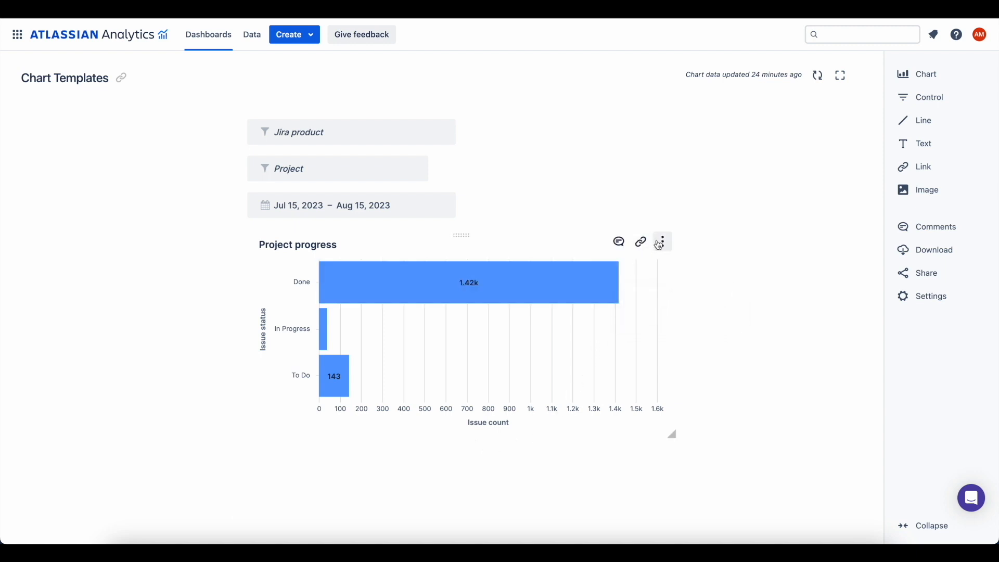
pyautogui.click(661, 241)
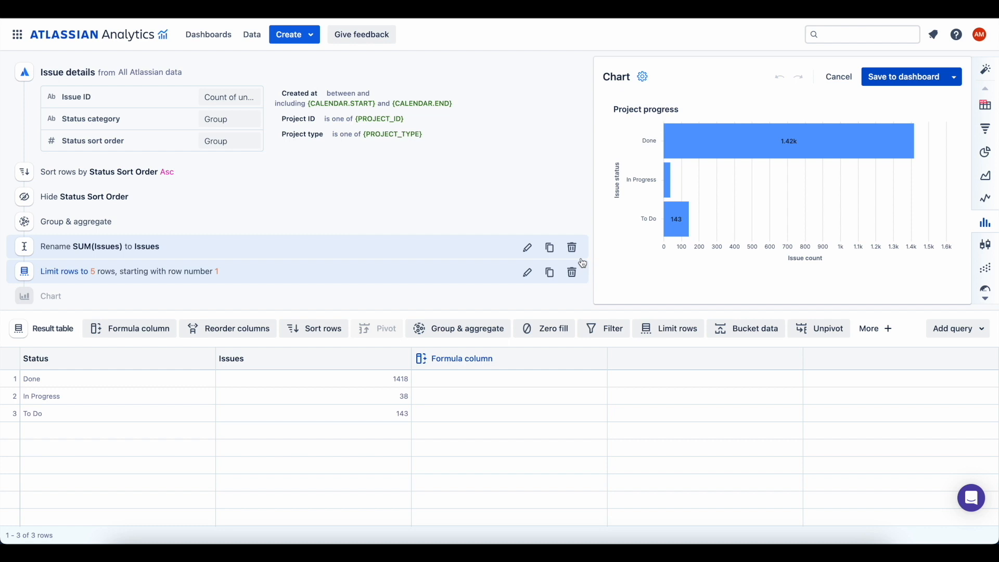
# Step: Add an Issue Priority = High condition to the Issue details step and rerun the query
pyautogui.click(534, 68)
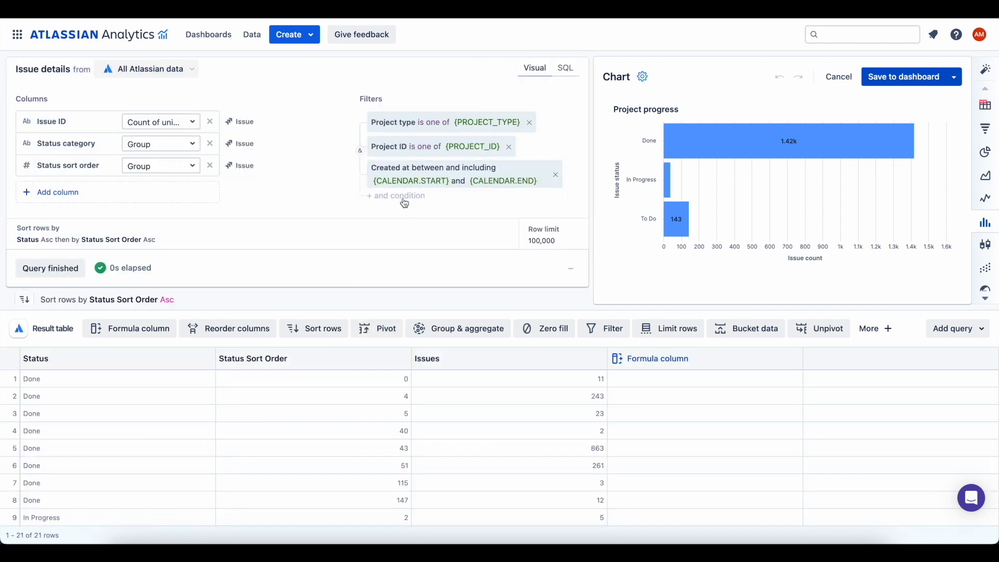
pyautogui.click(399, 196)
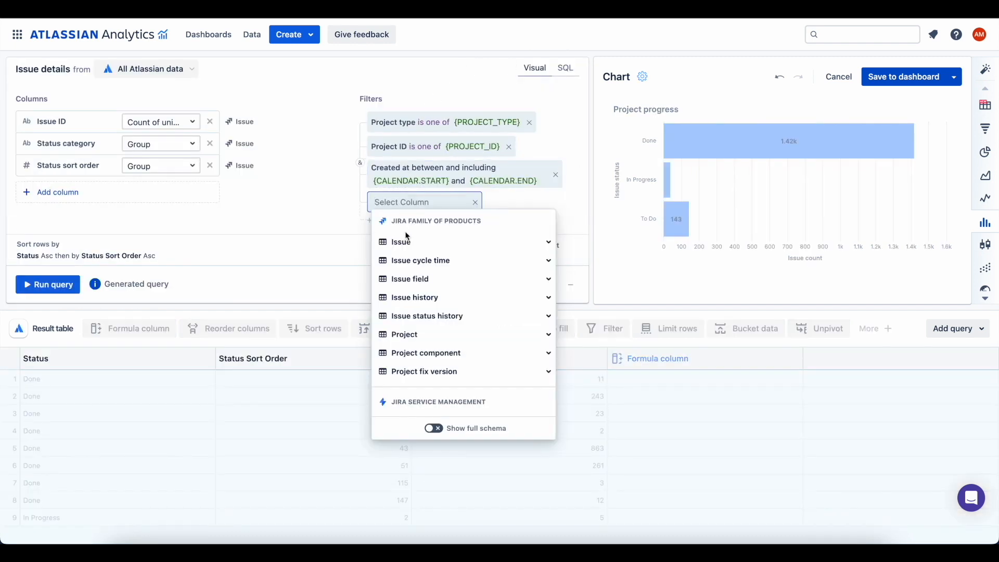
pyautogui.click(401, 241)
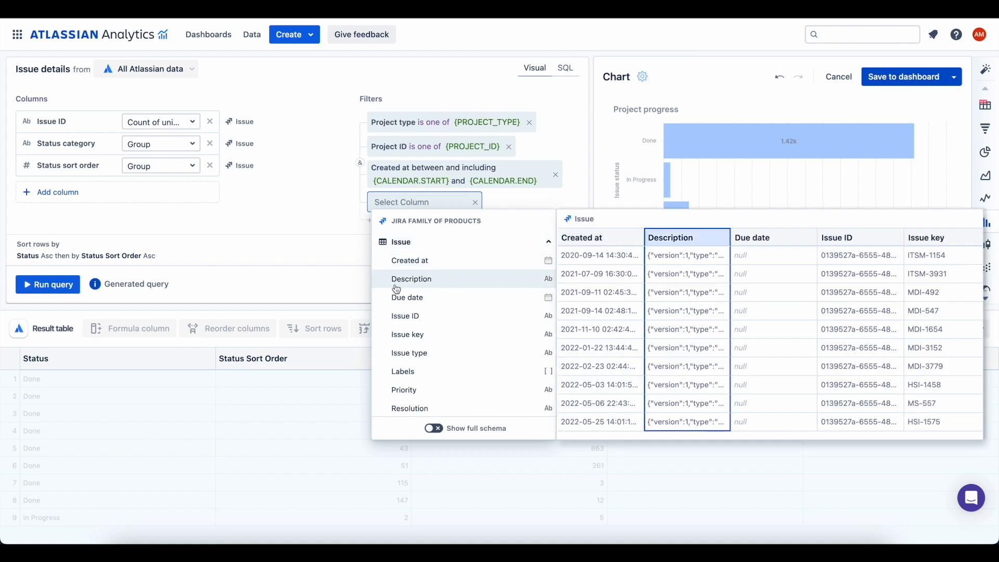
pyautogui.click(404, 390)
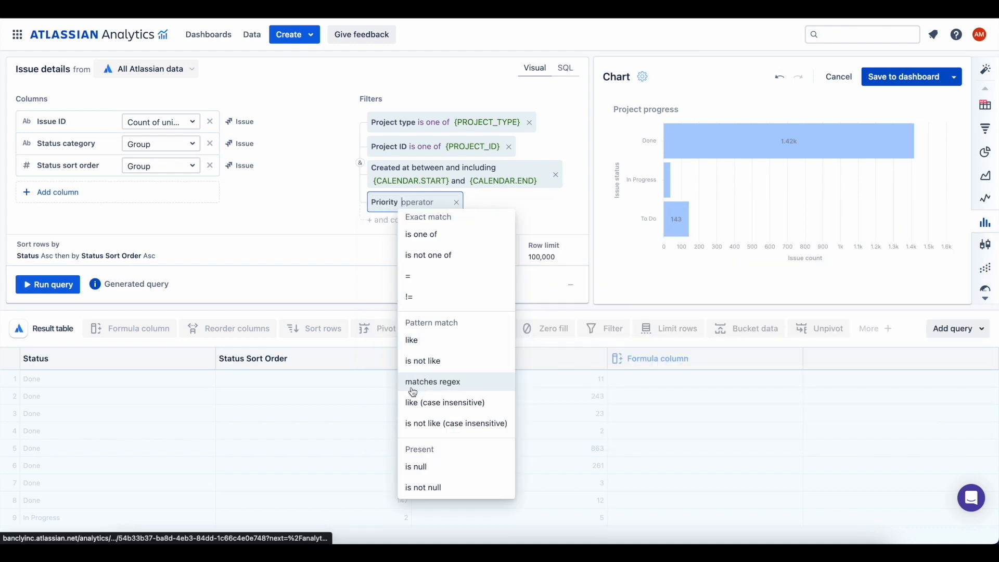
pyautogui.moveTo(413, 276)
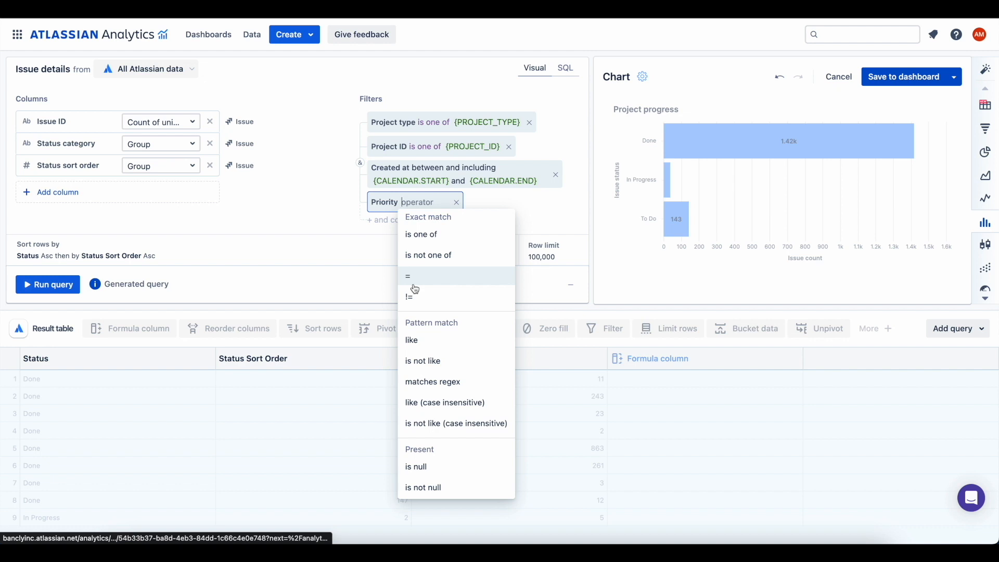
pyautogui.click(408, 276)
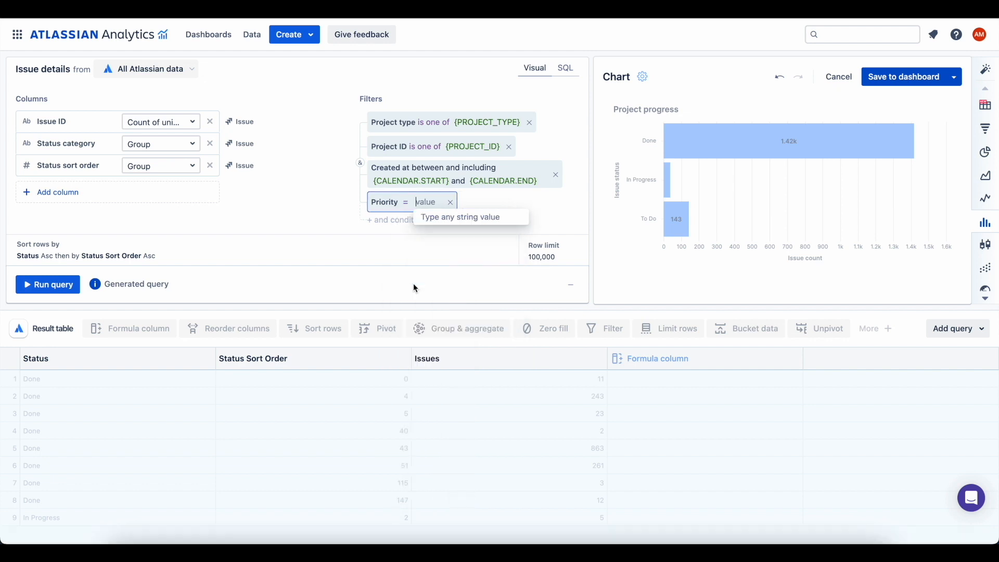
pyautogui.write('High')
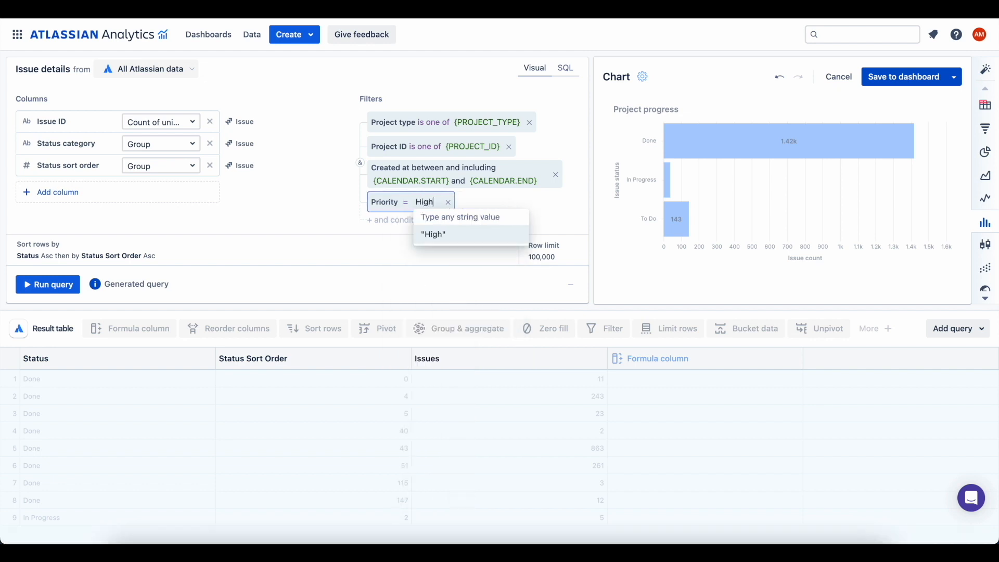
pyautogui.click(432, 233)
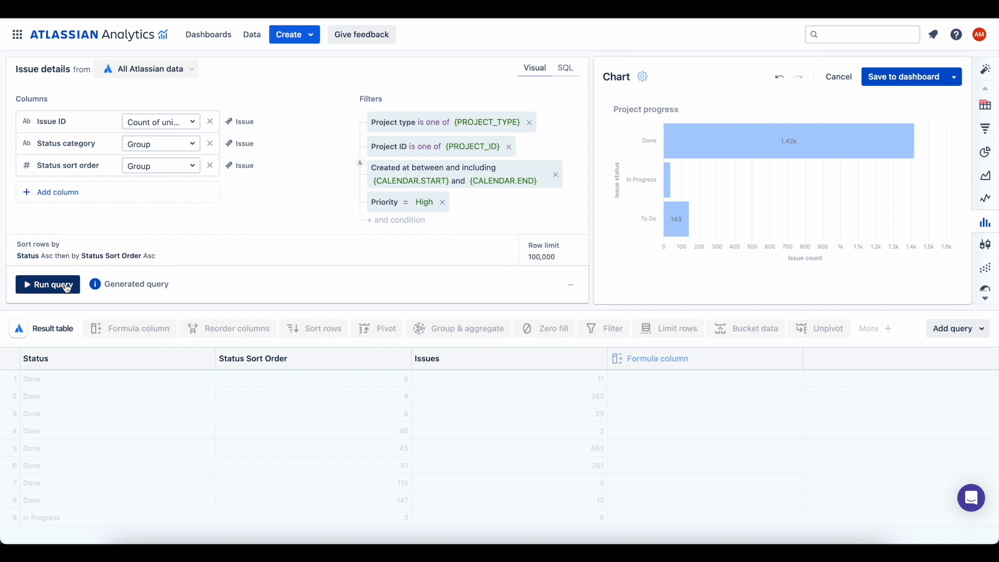
pyautogui.click(48, 284)
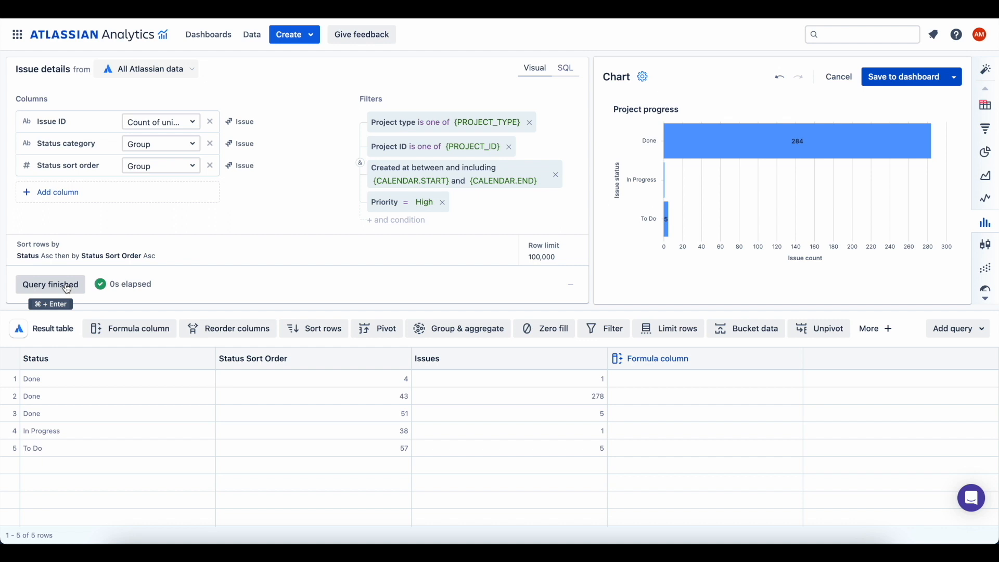
pyautogui.moveTo(354, 317)
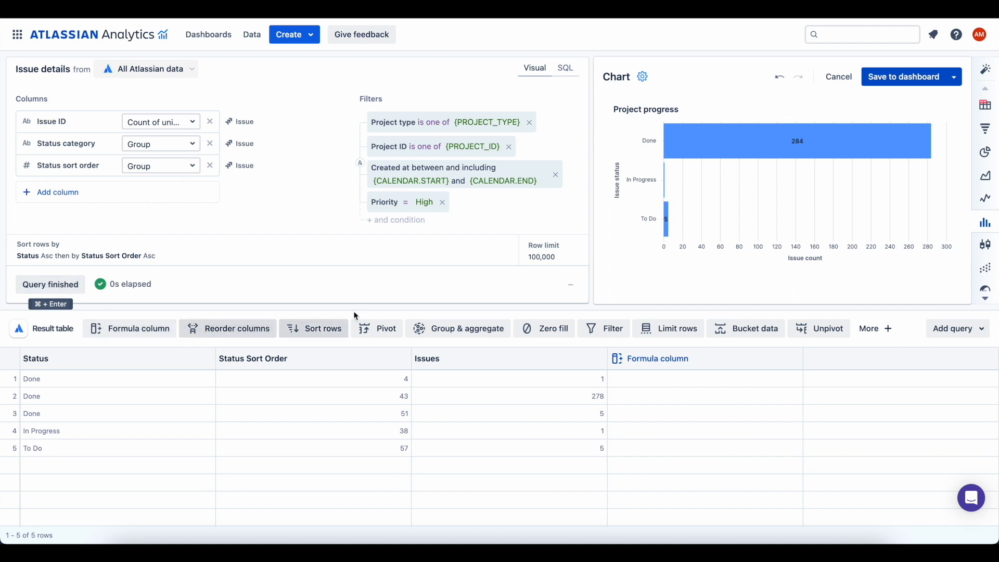